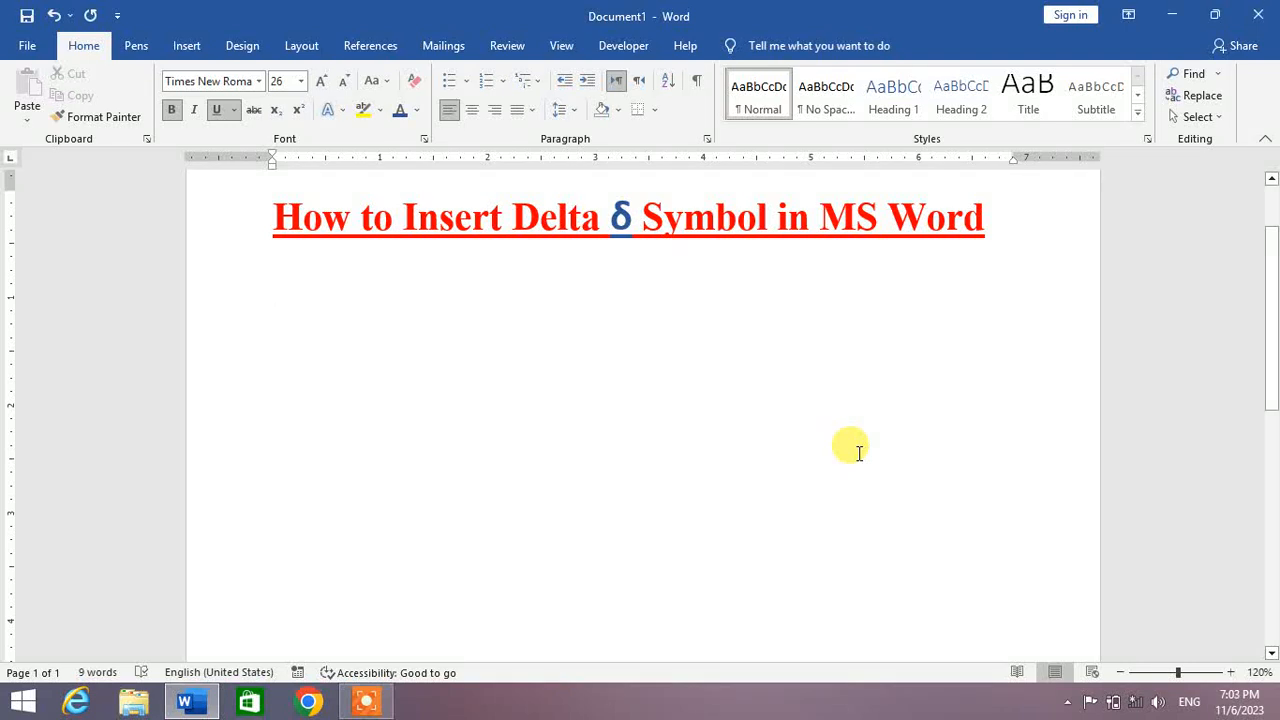
mouse_move(766, 456)
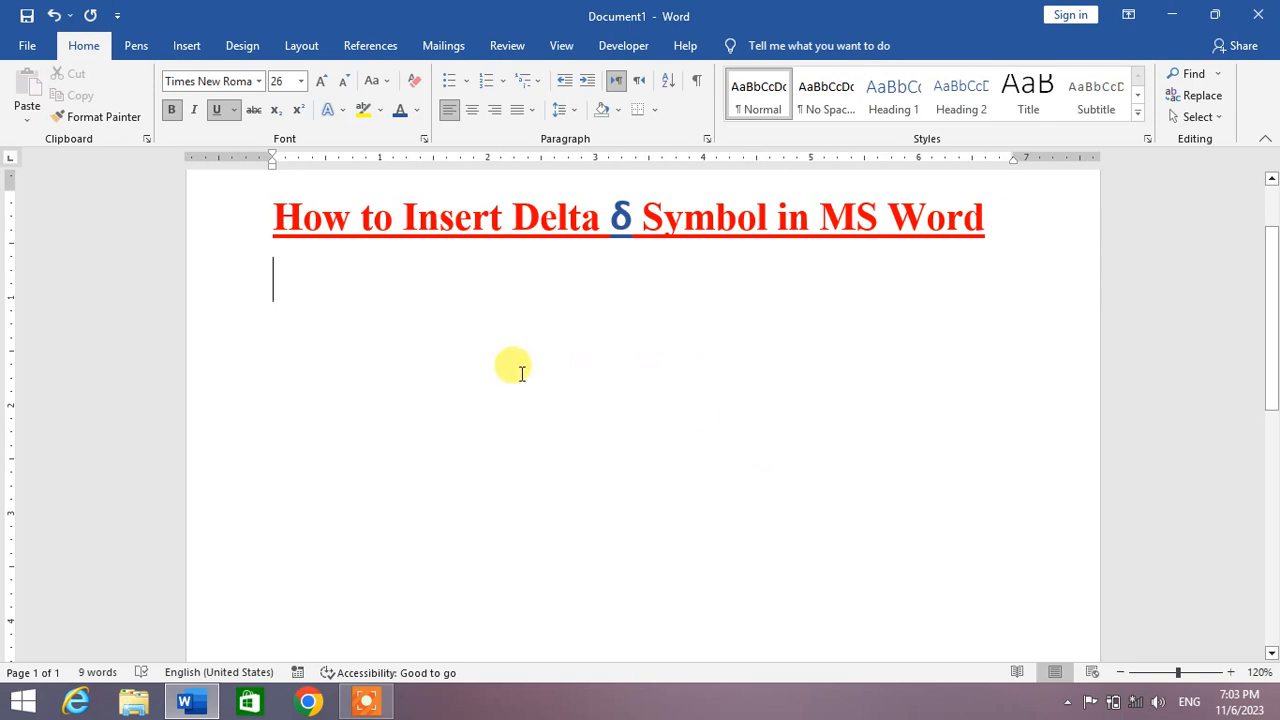
mouse_move(516, 360)
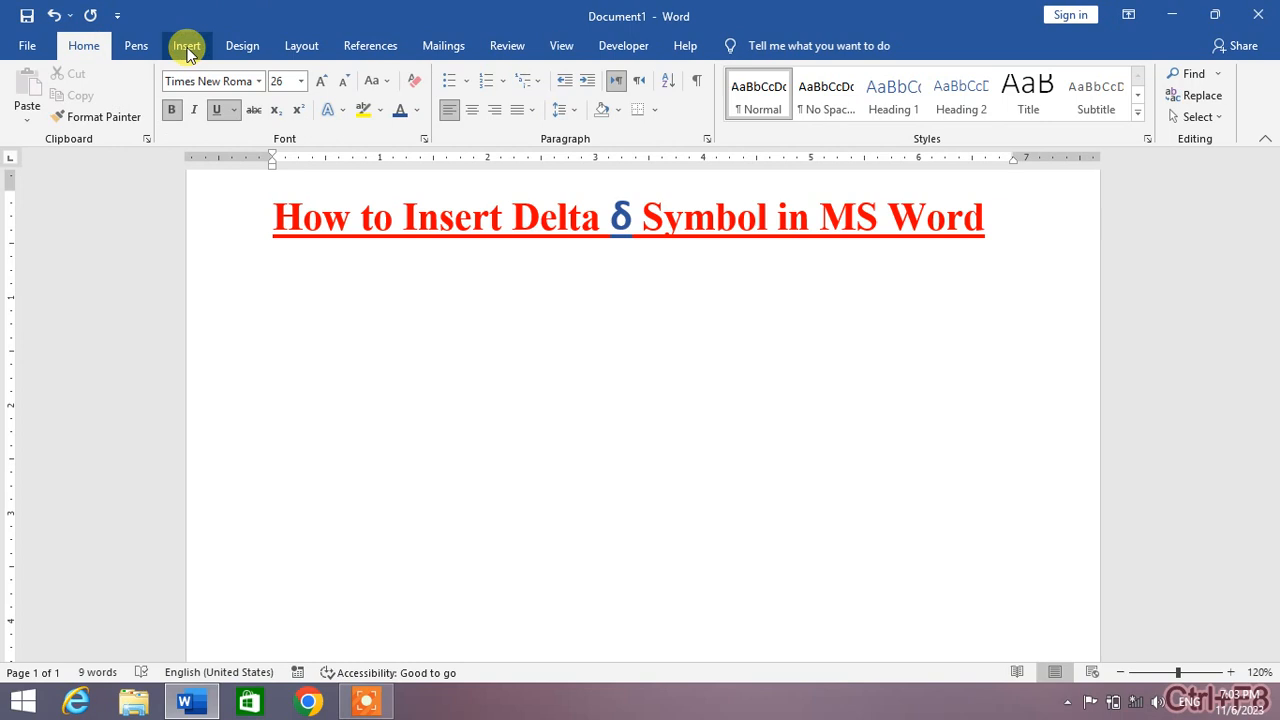
Step: Show the recently used symbols from the Insert tab's Symbol dropdown
left_click(186, 44)
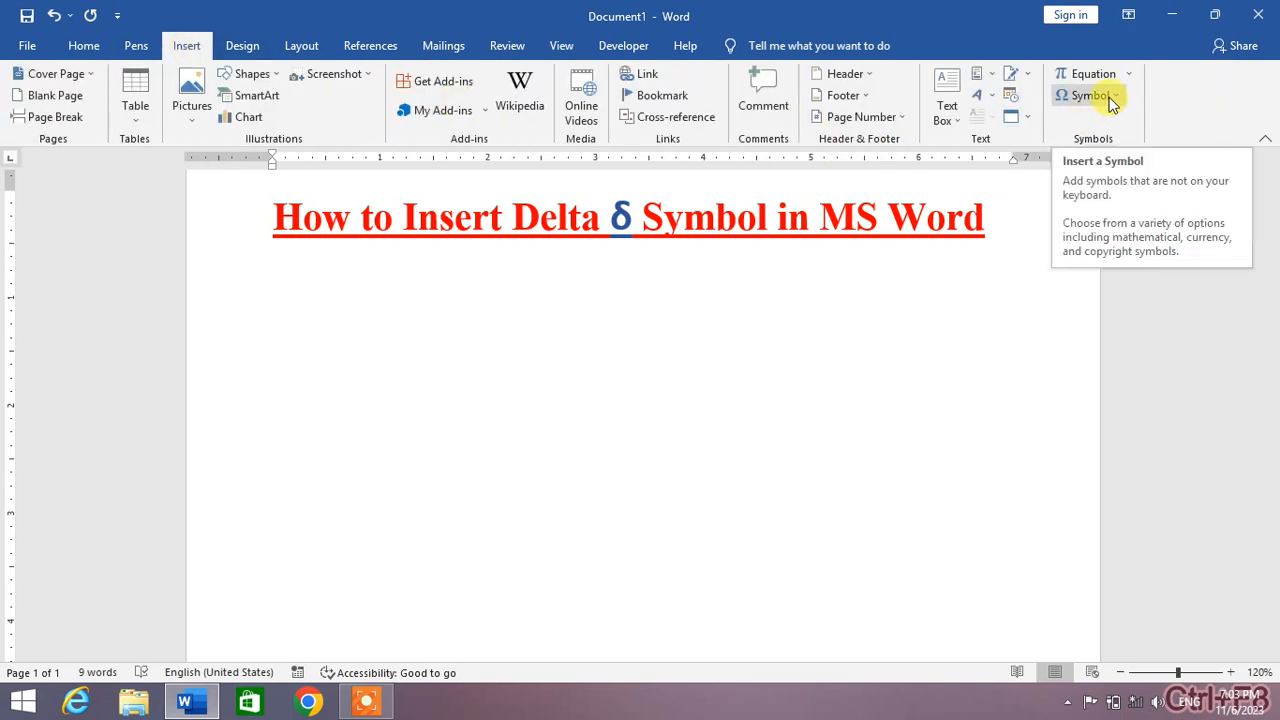
left_click(272, 280)
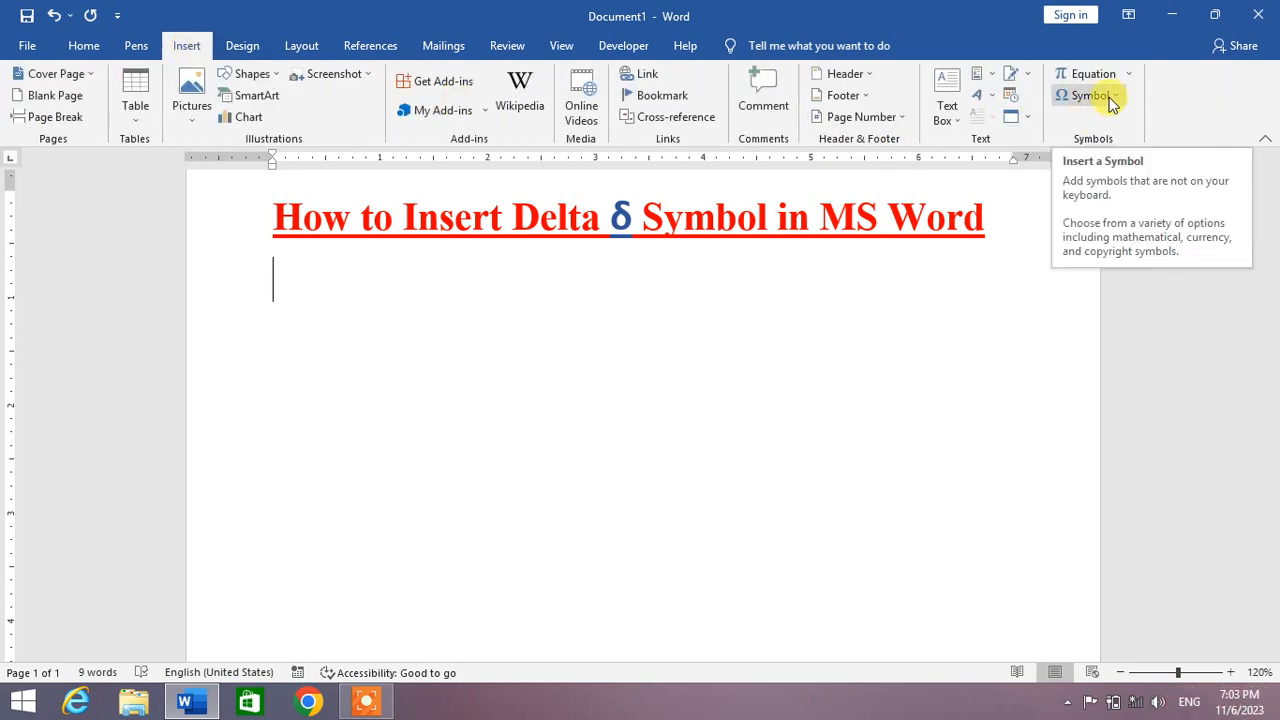
left_click(1088, 96)
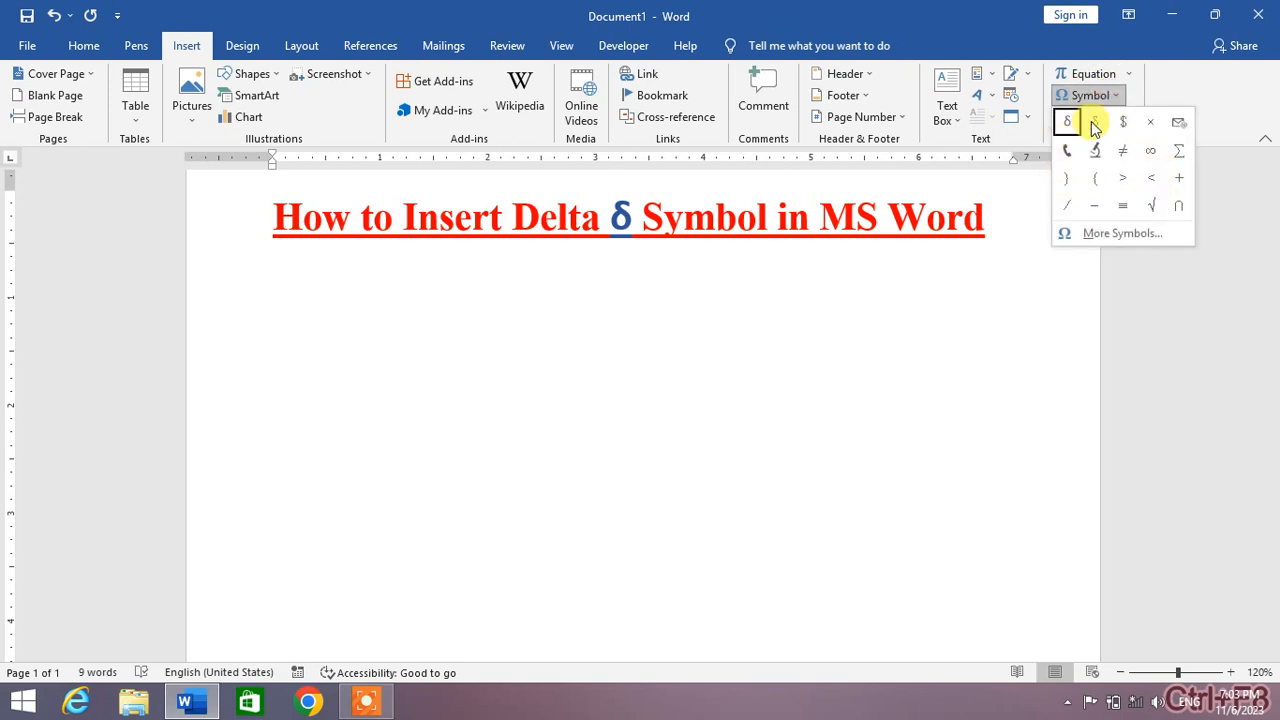
mouse_move(1100, 232)
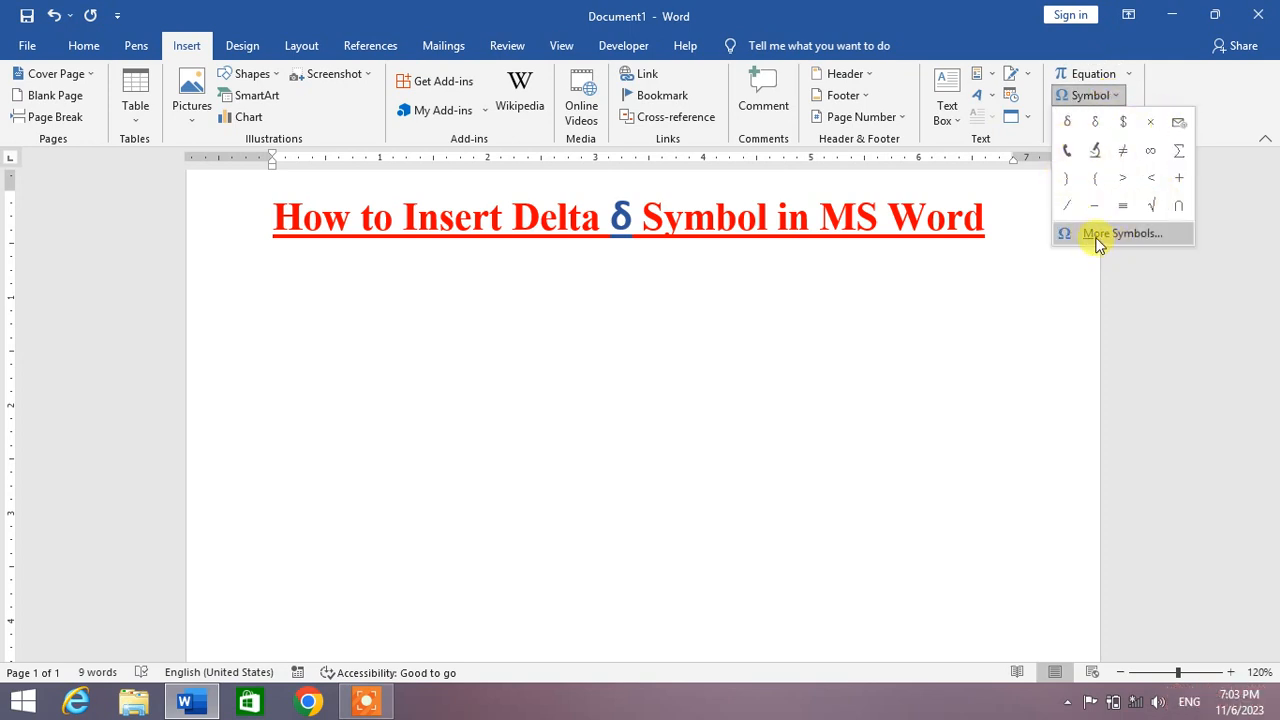
Step: Insert the Greek Small Letter Delta from the Arial set via More Symbols
left_click(1124, 232)
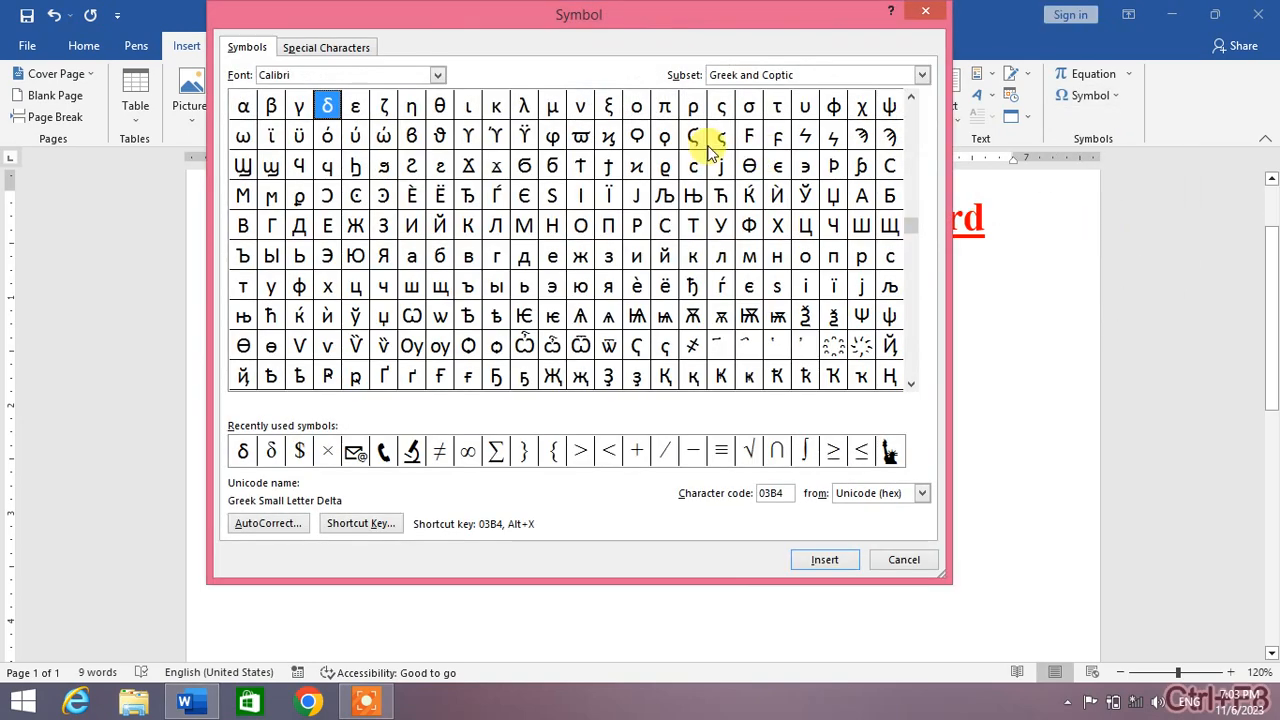
mouse_move(438, 76)
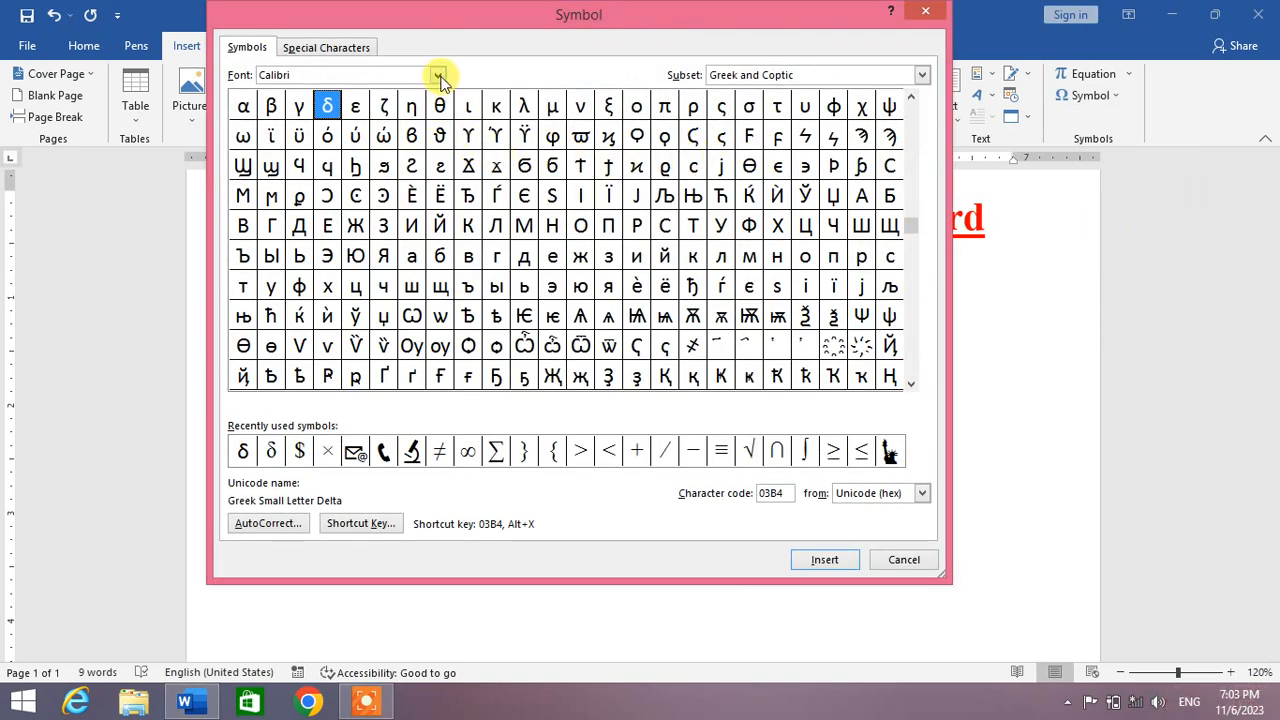
left_click(438, 74)
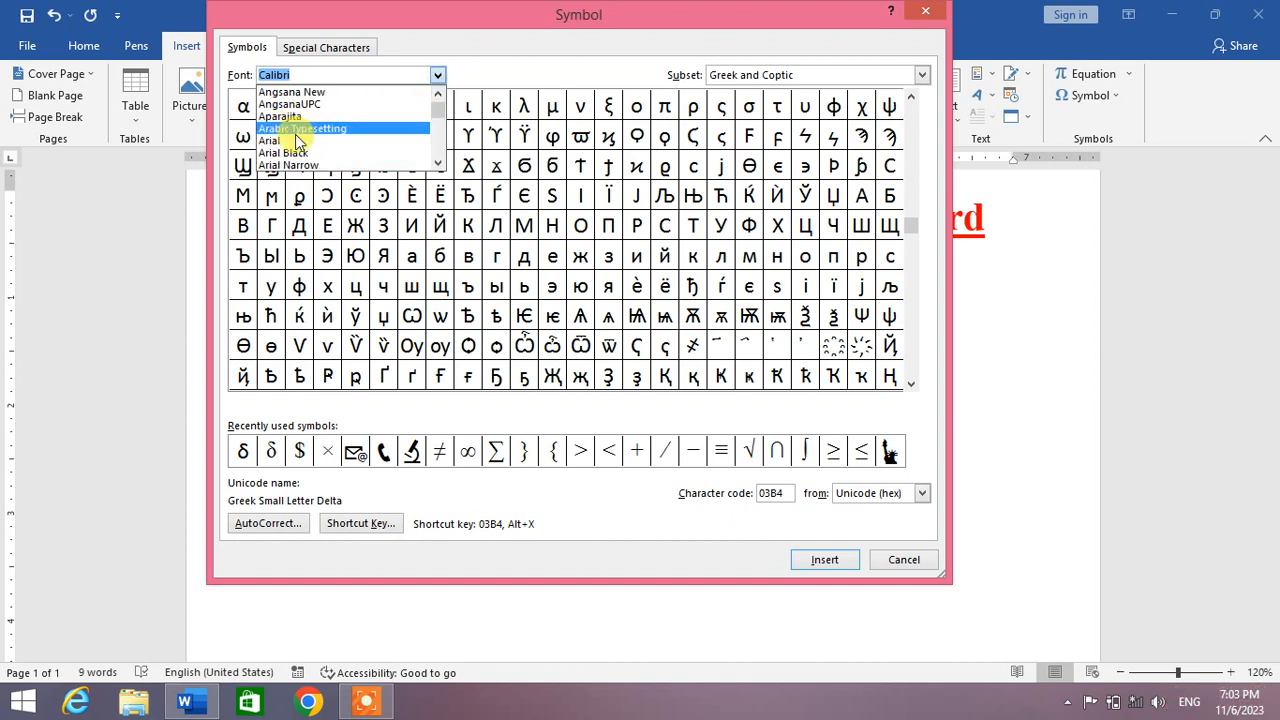
left_click(268, 140)
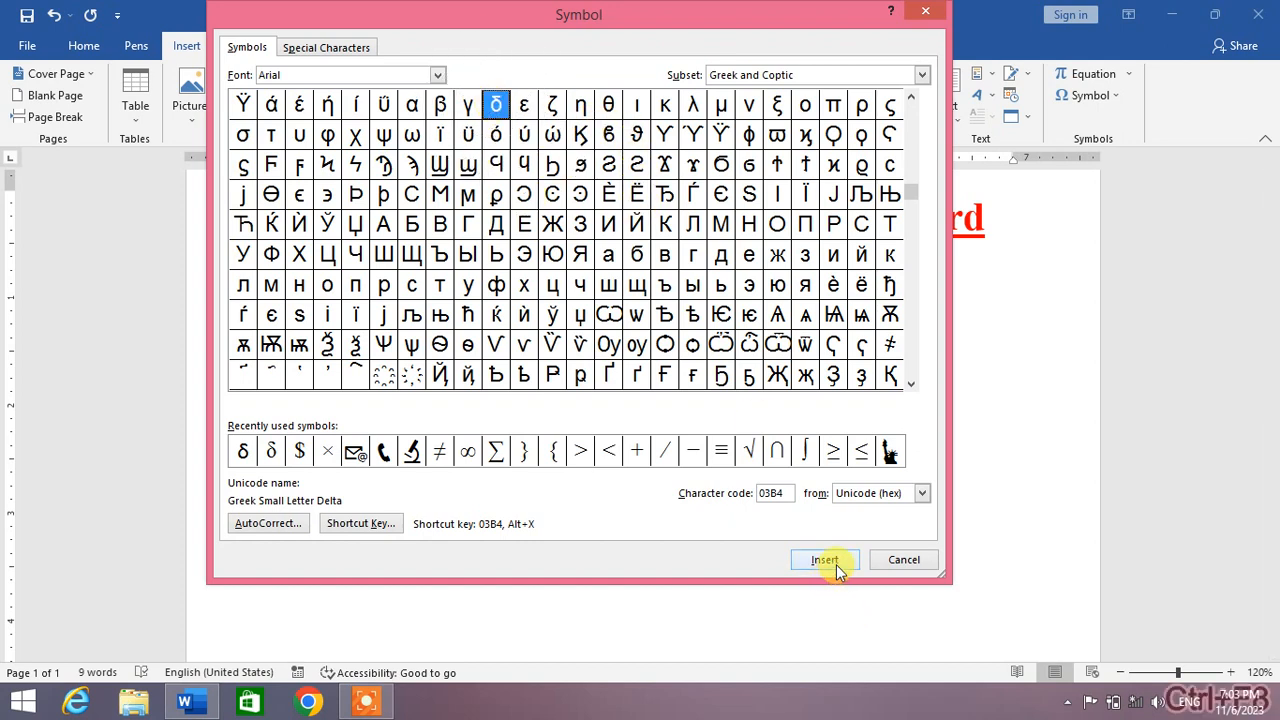
left_click(824, 560)
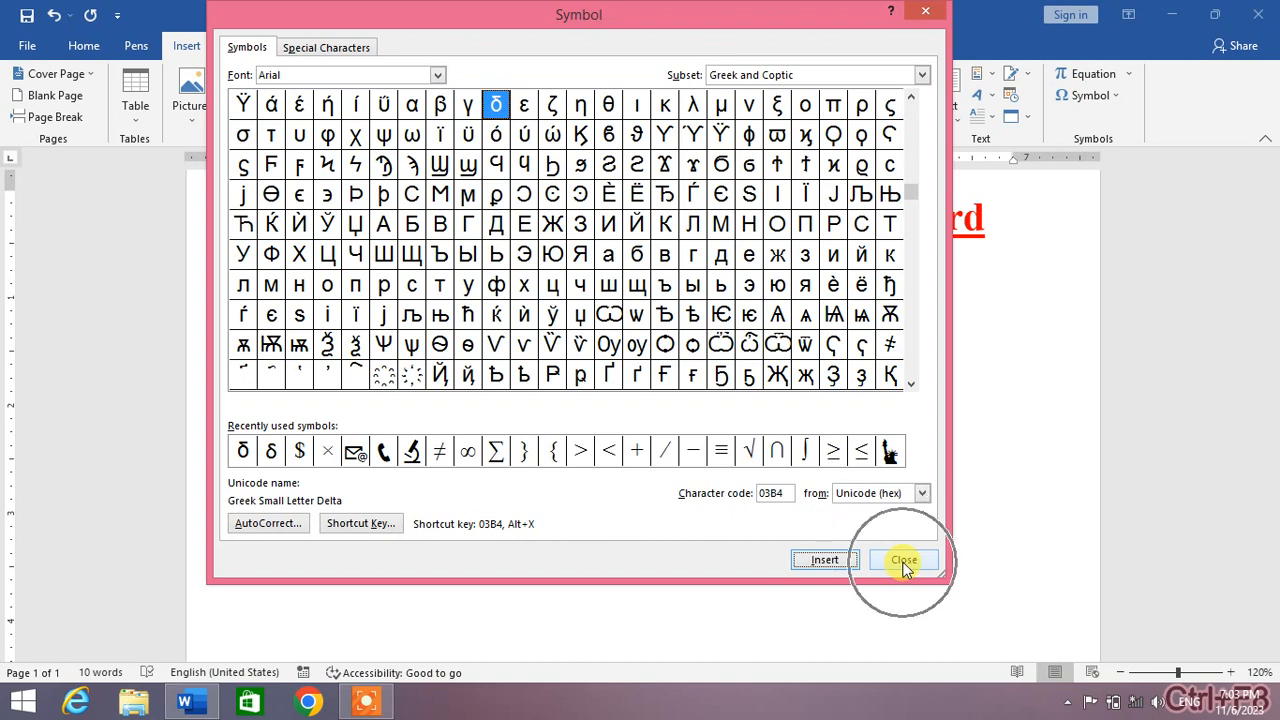
Step: Restyle the selected delta as Times New Roman at size 72 and grow it further
left_click(904, 560)
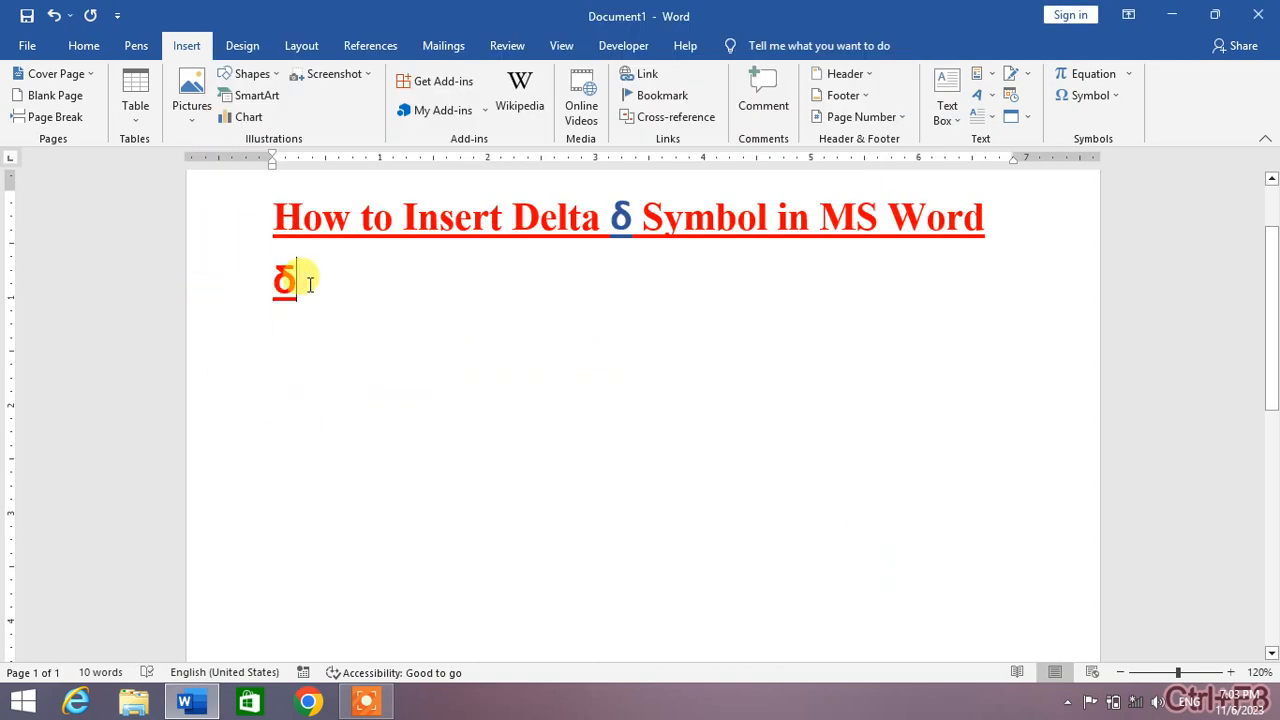
double_click(284, 280)
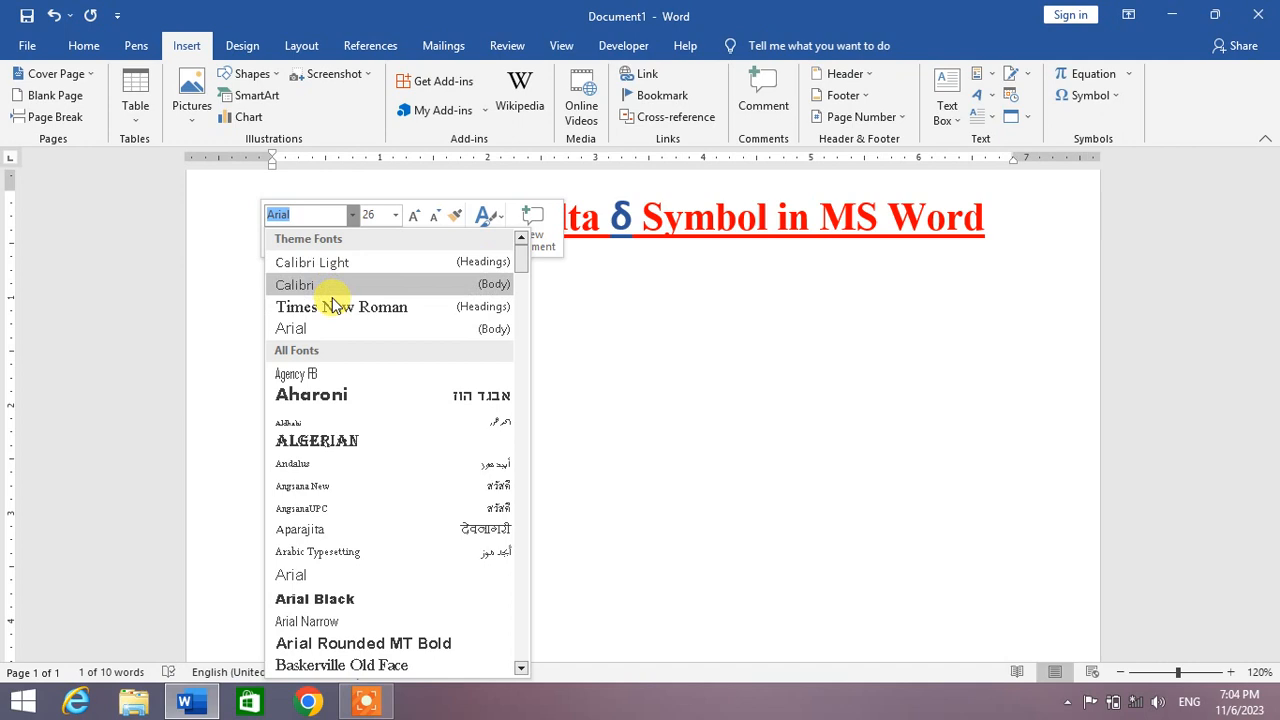
left_click(340, 308)
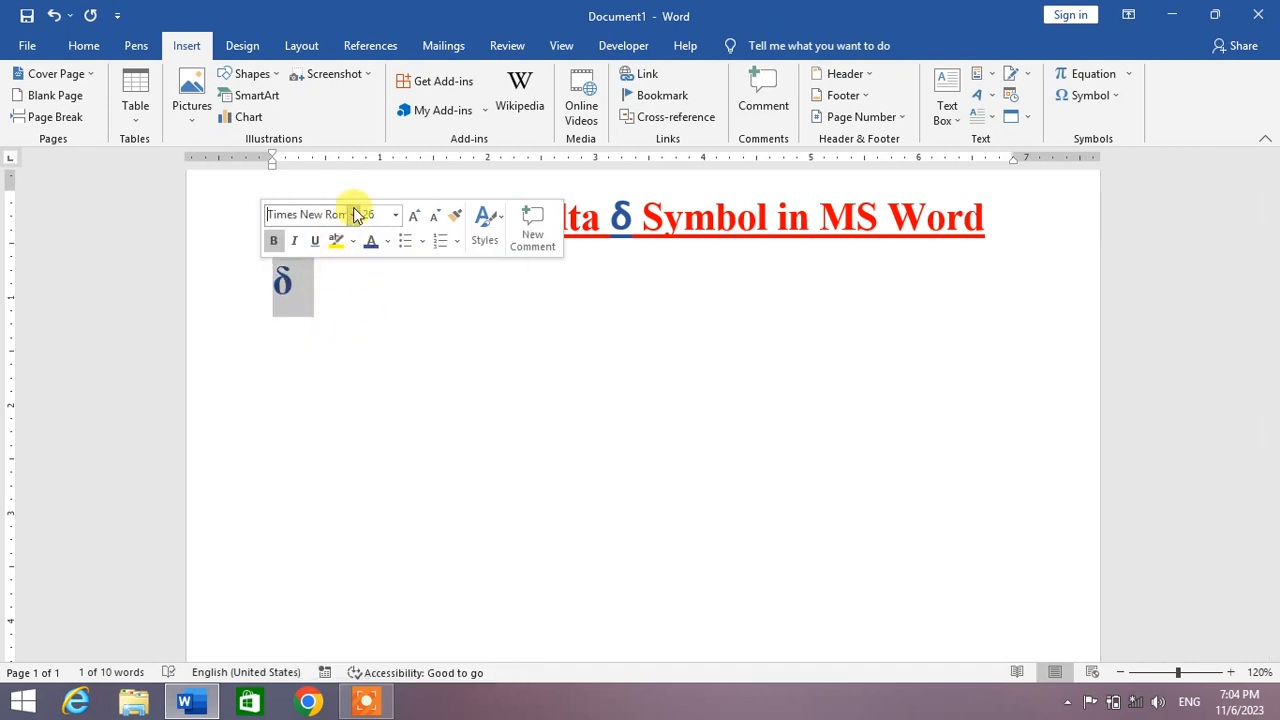
left_click(414, 216)
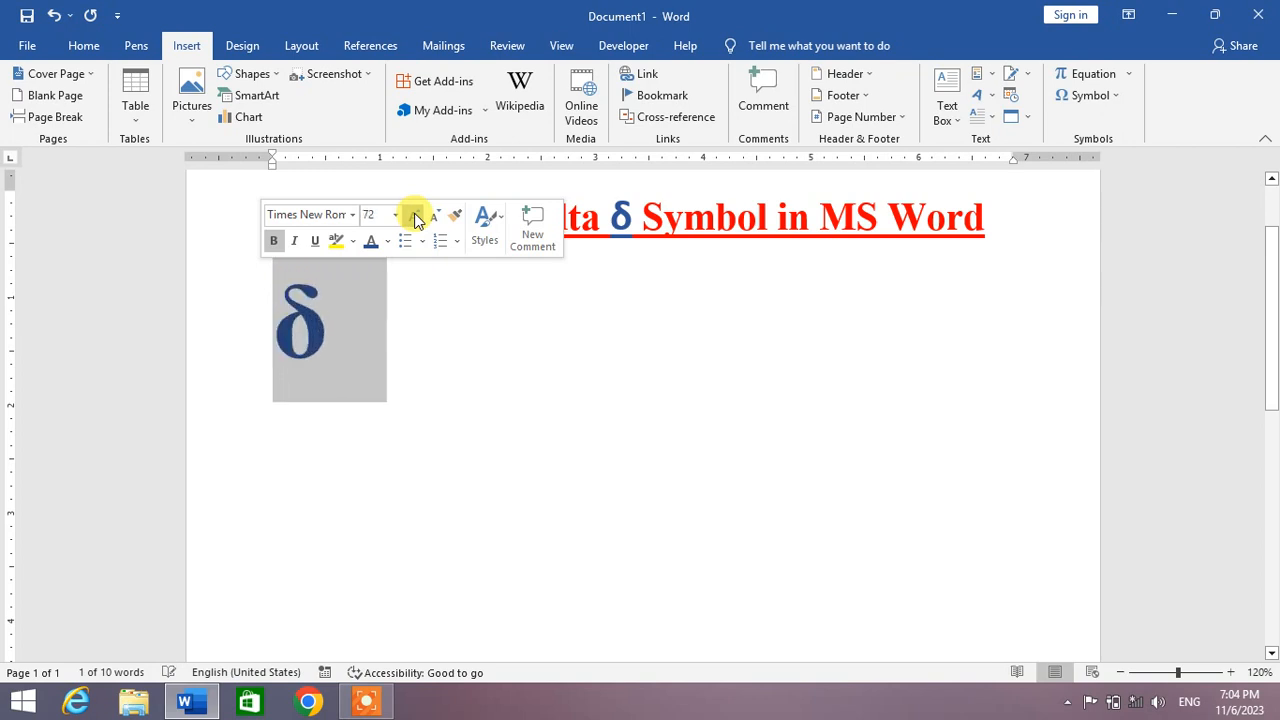
left_click(464, 334)
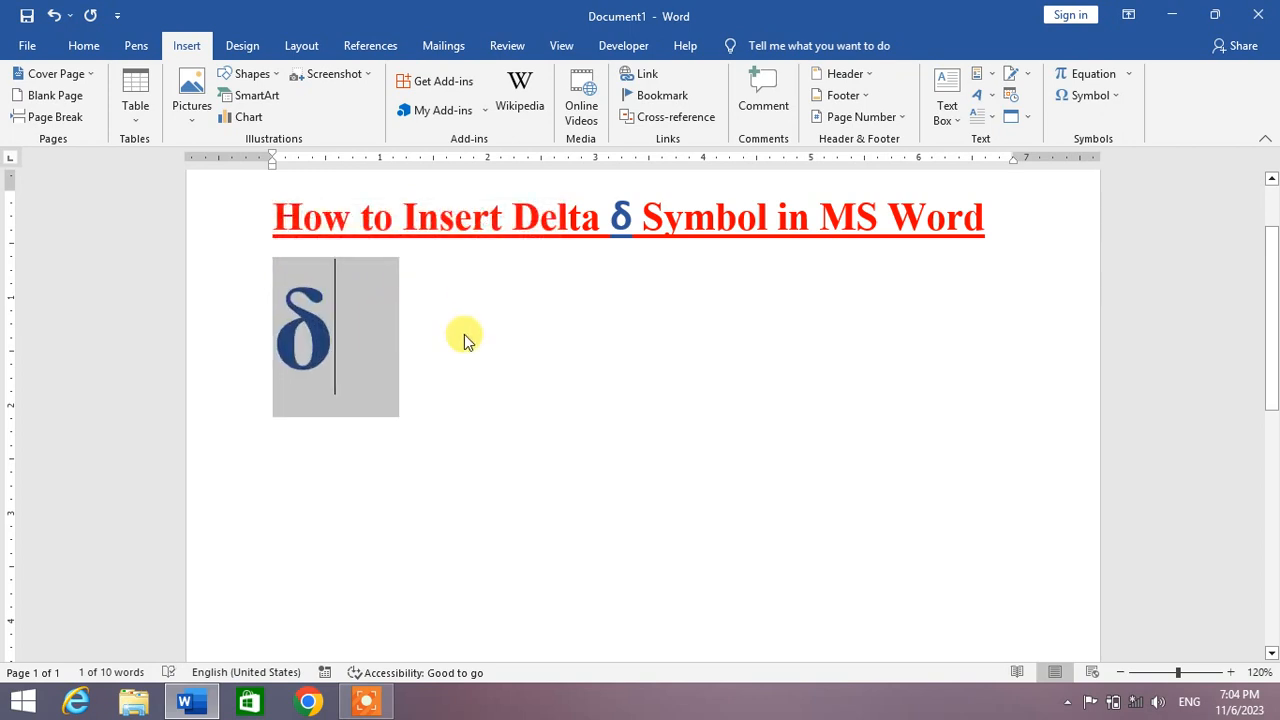
left_click(490, 340)
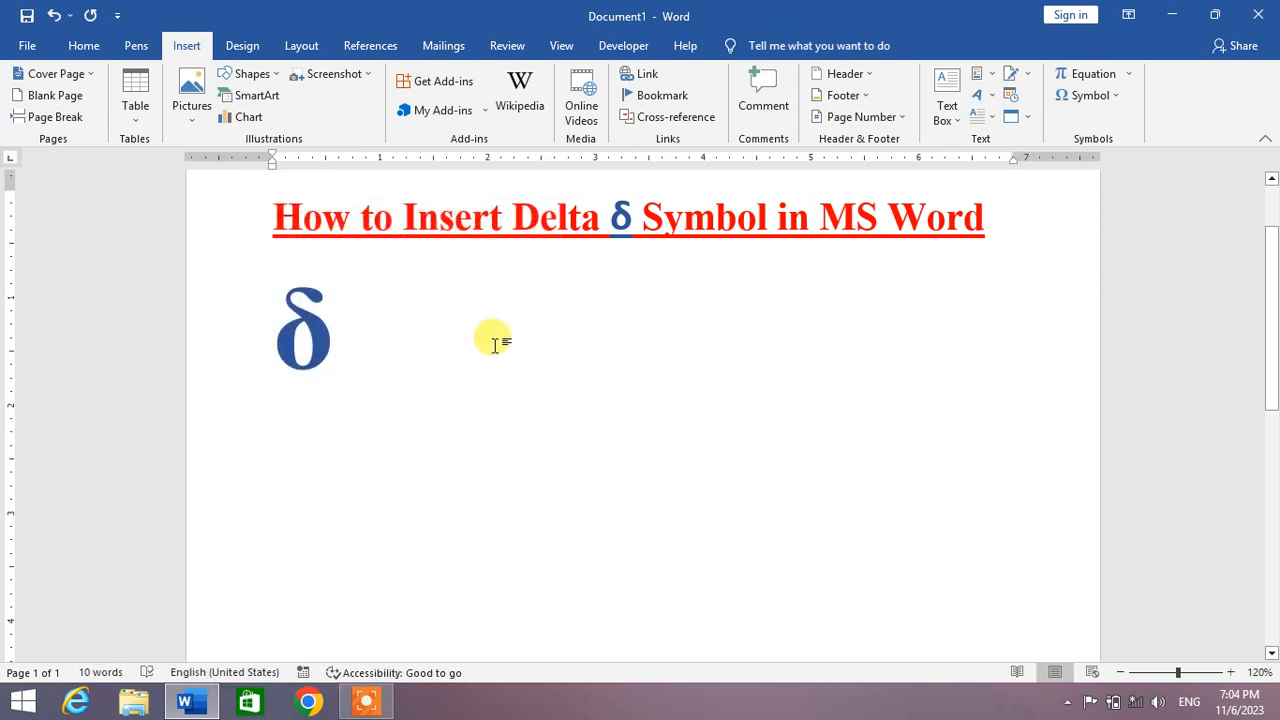
left_click(336, 328)
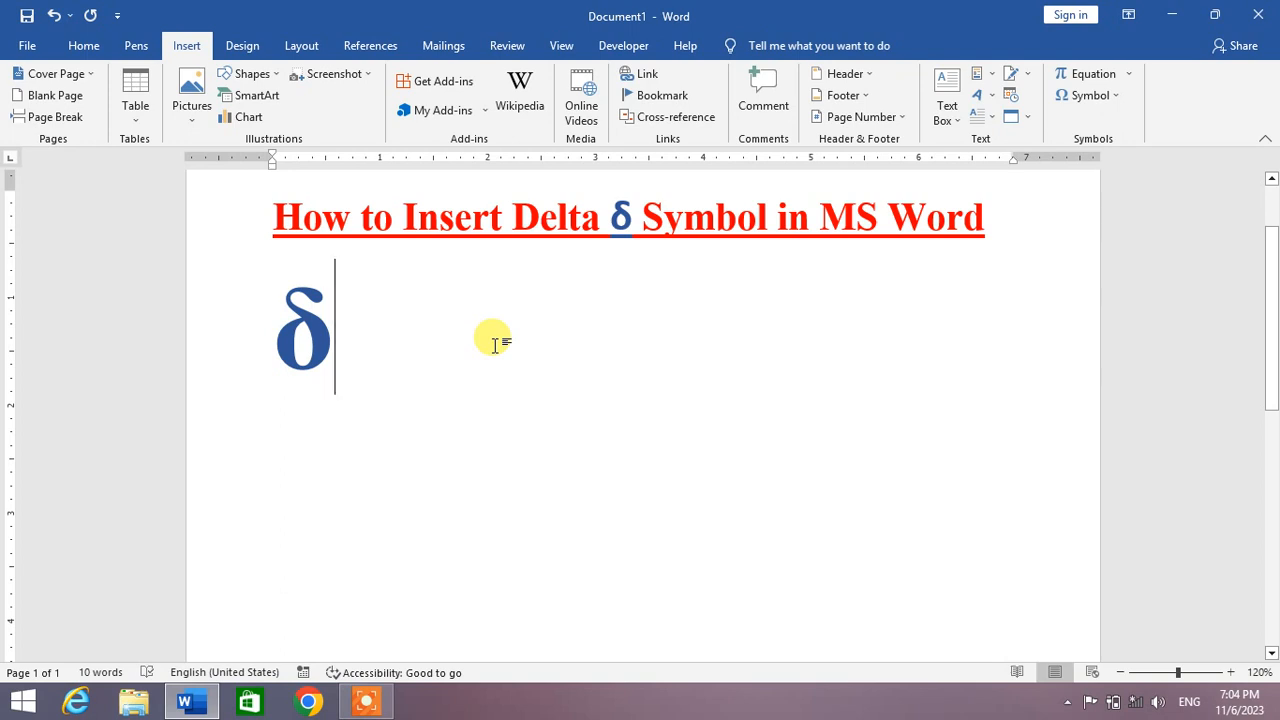